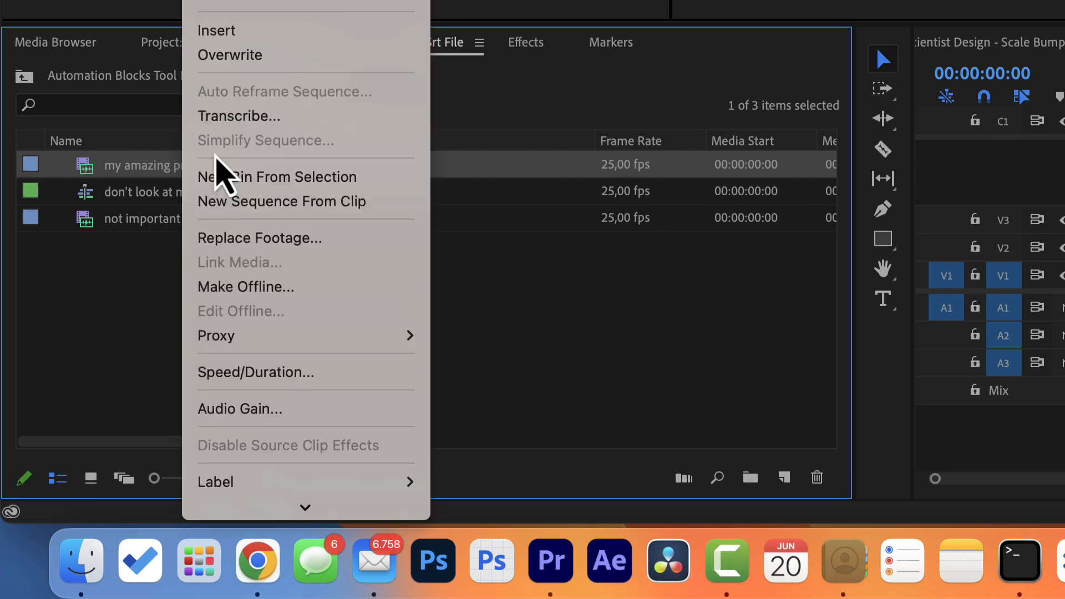
mouse_move(244, 115)
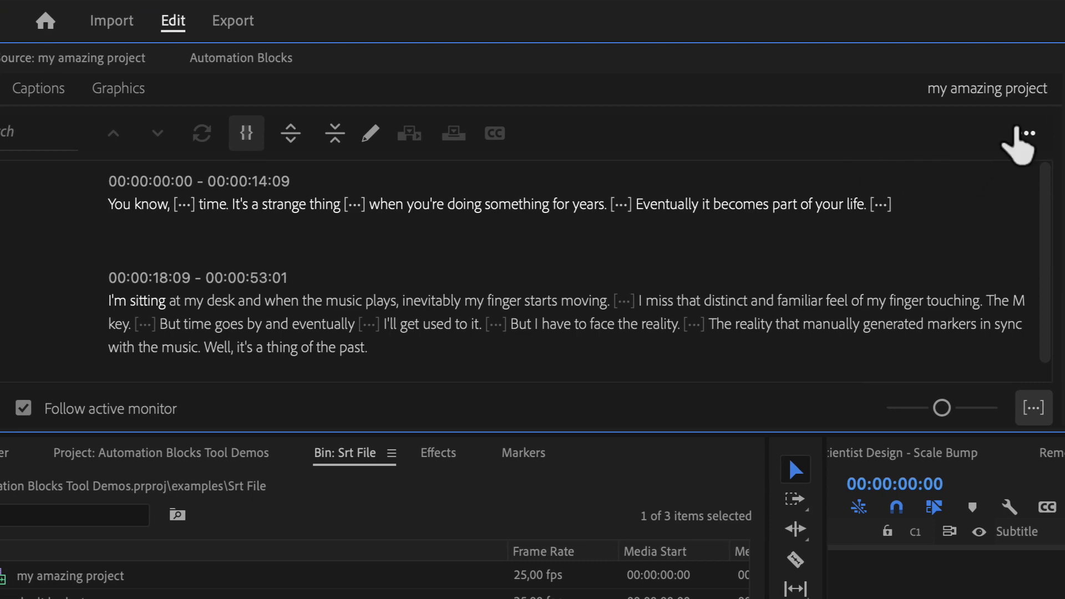
Check the captions version of the transcript and bring up the Automation Blocks panel.
left_click(1025, 132)
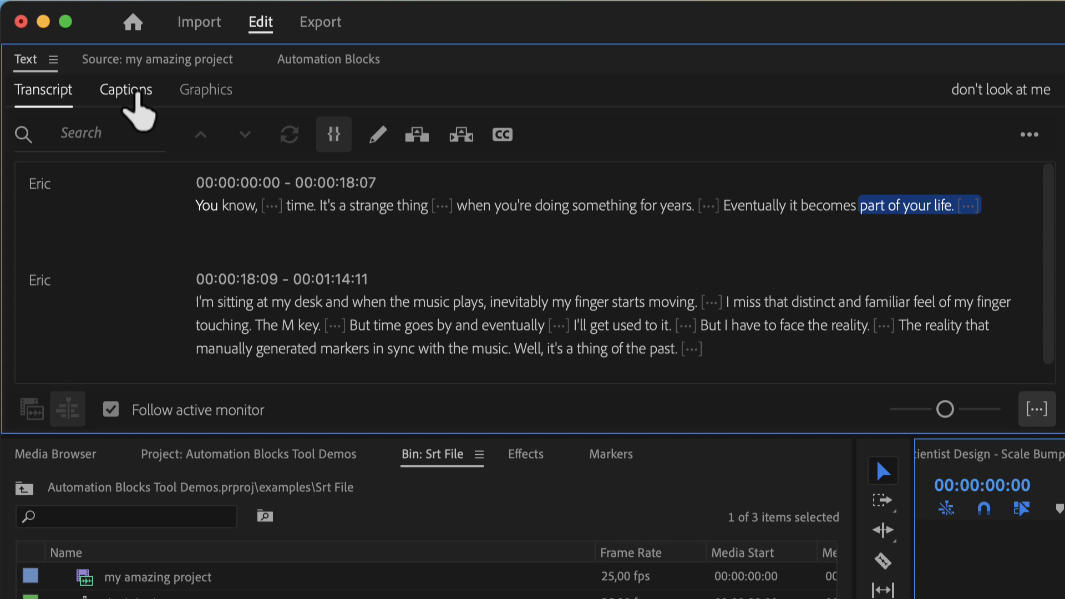
left_click(125, 89)
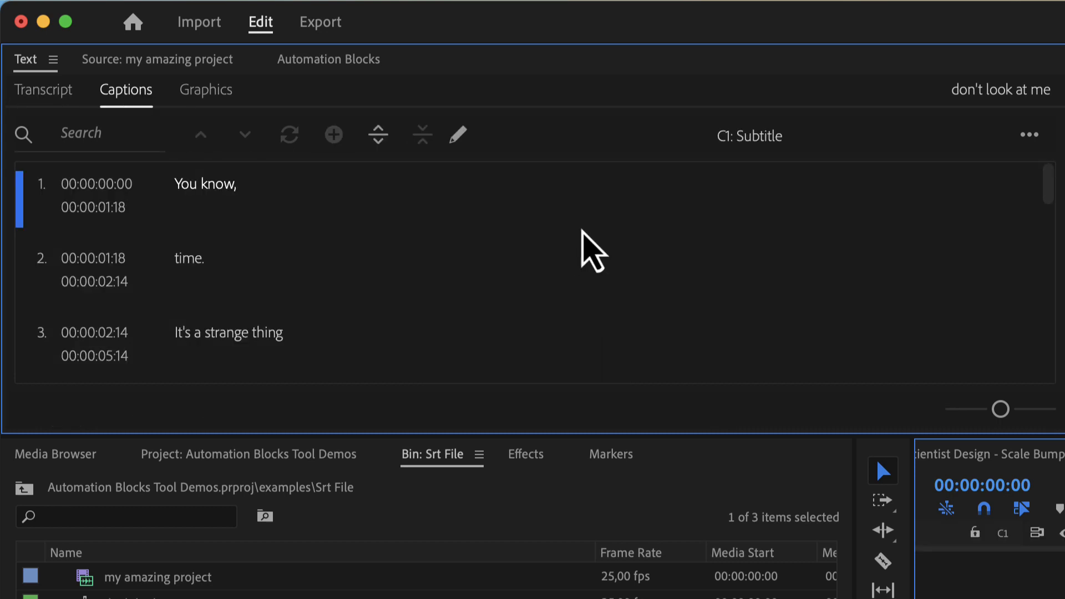
left_click(1028, 134)
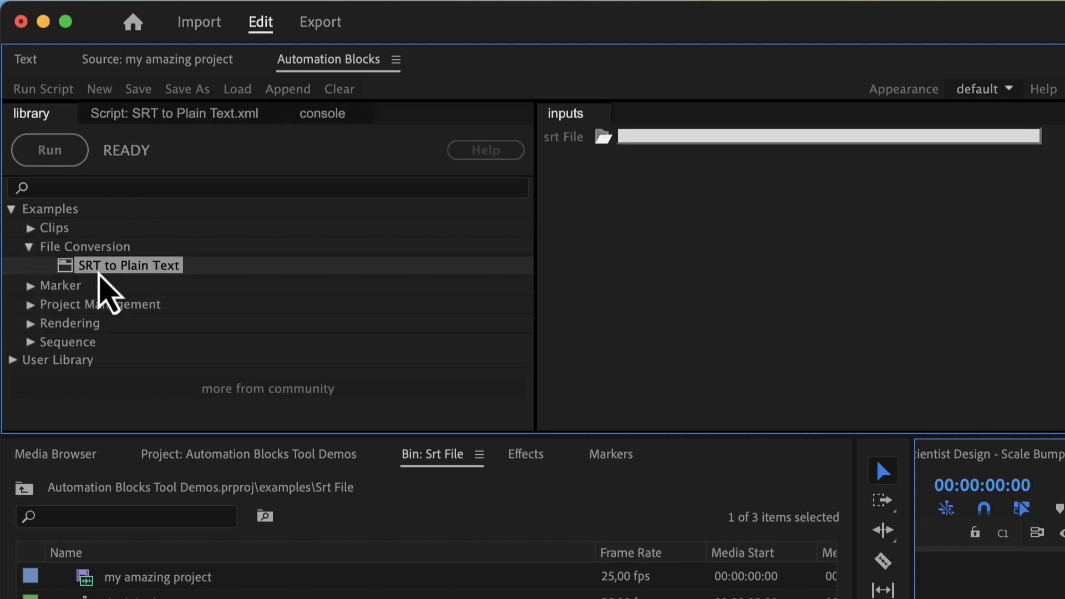
Run SRT to Plain Text on my transcript text.srt, writing my transcript text.txt beside it.
left_click(606, 137)
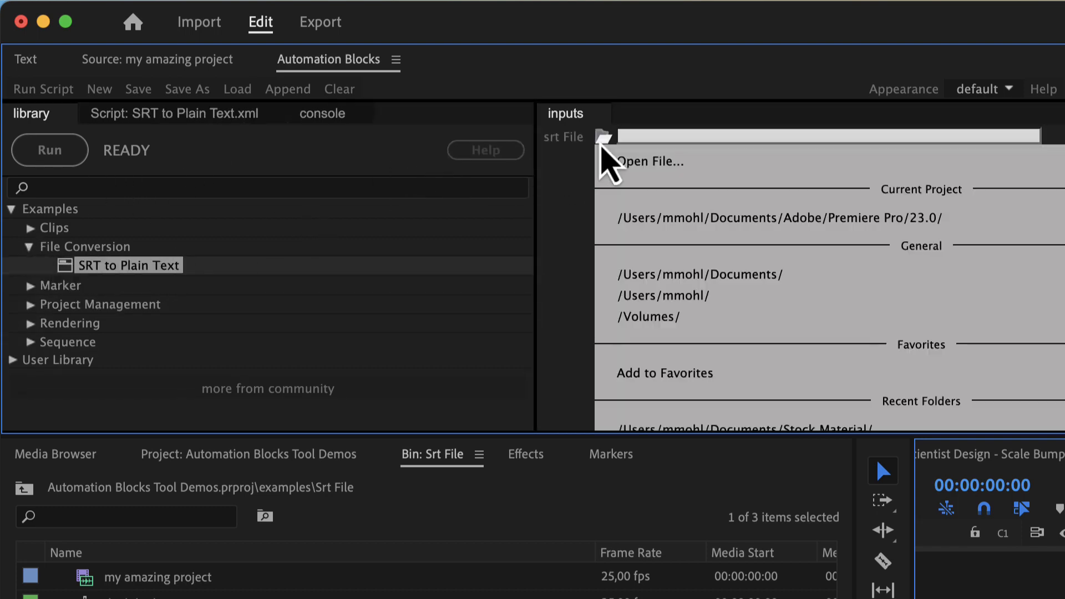
left_click(647, 161)
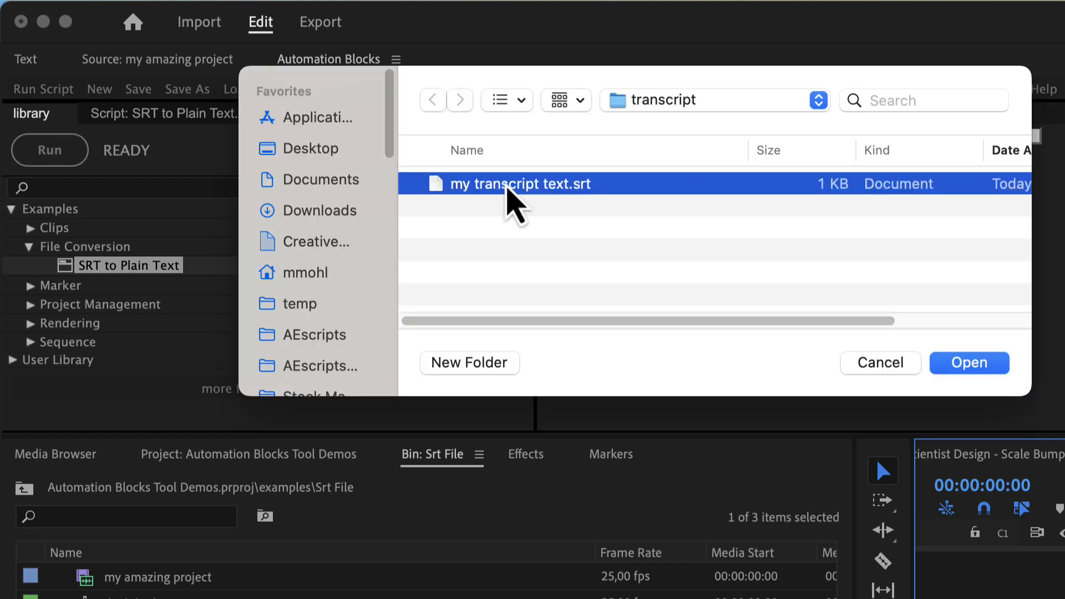
left_click(968, 363)
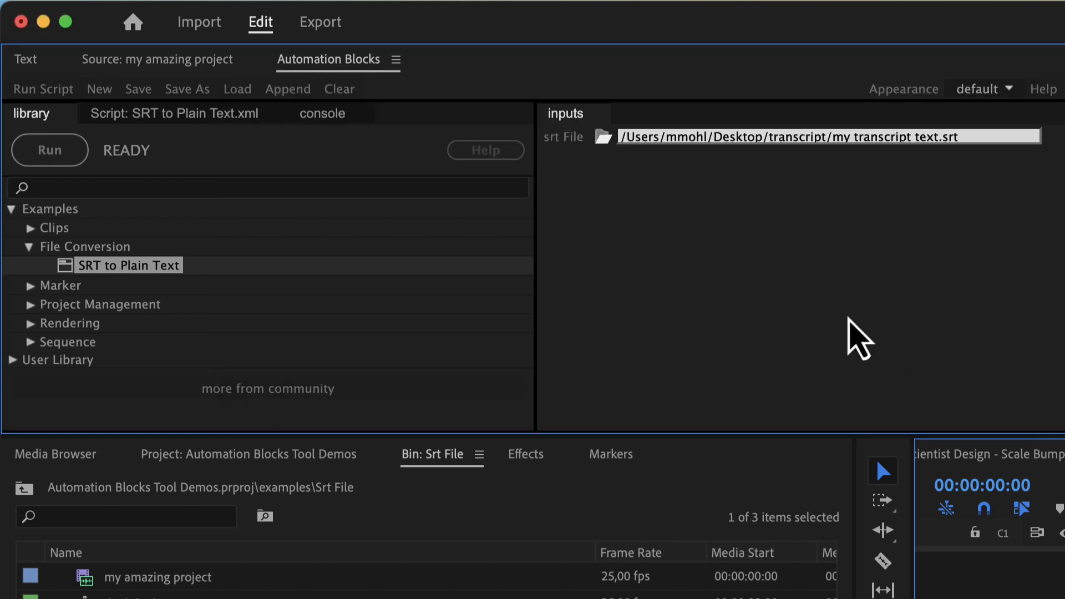
left_click(49, 149)
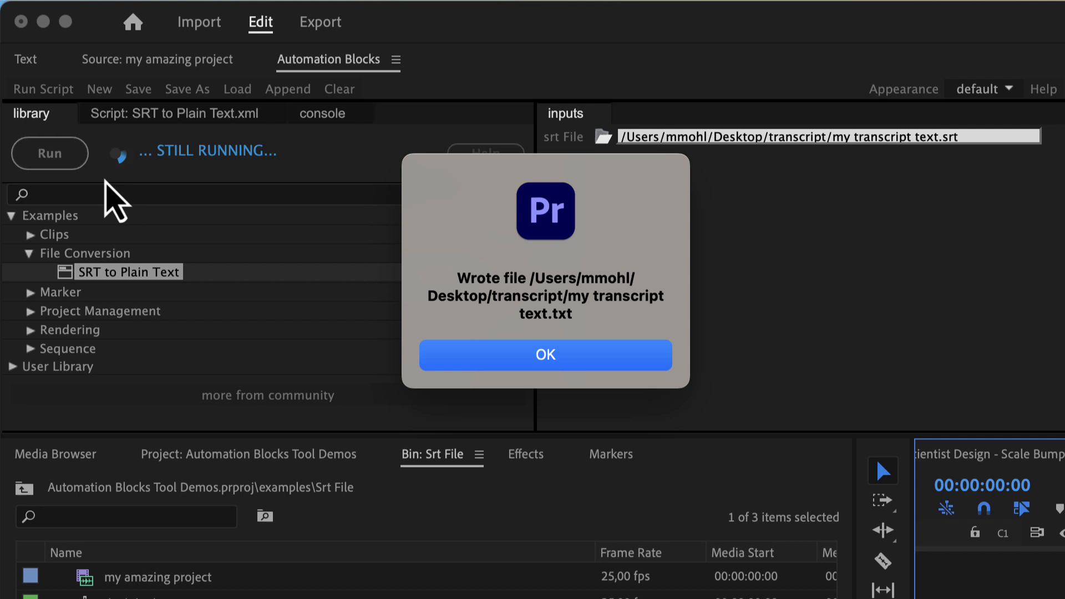
left_click(545, 354)
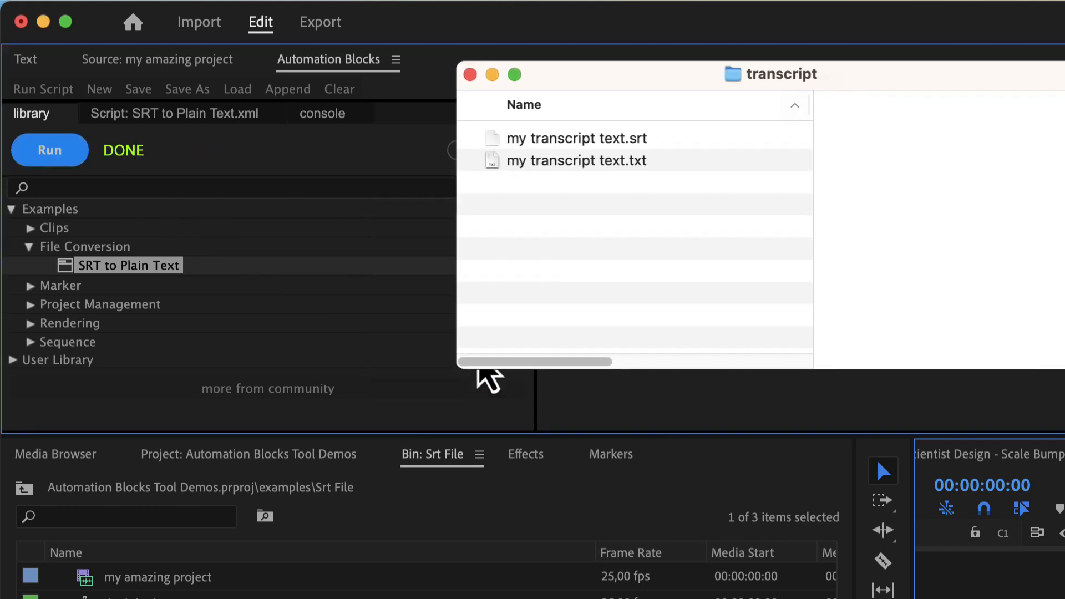
Preview my transcript text.txt in Finder to confirm it holds clean subtitle lines.
left_click(576, 160)
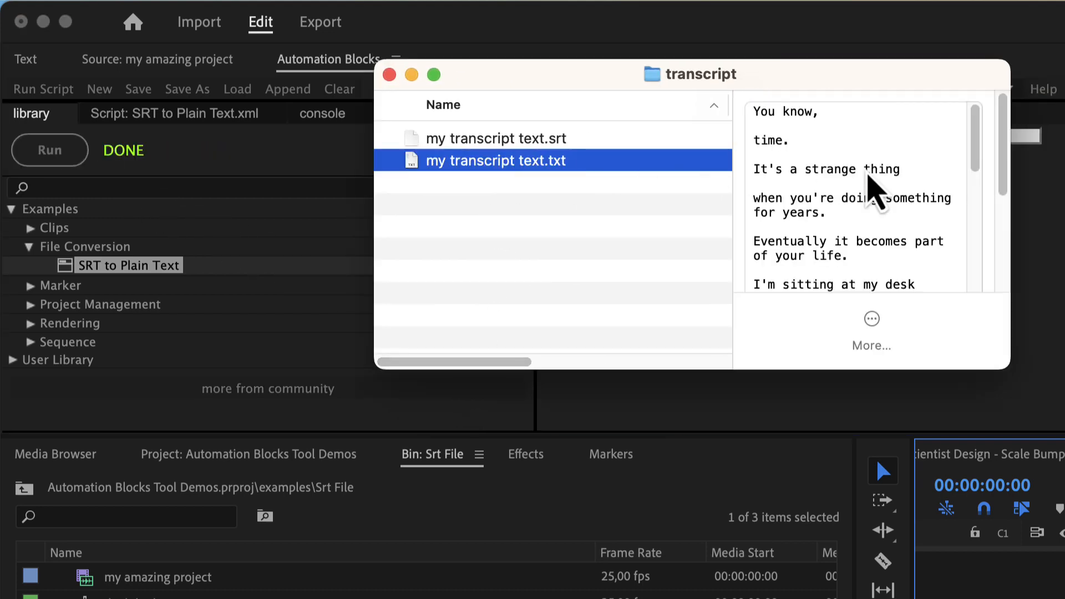
right_click(384, 519)
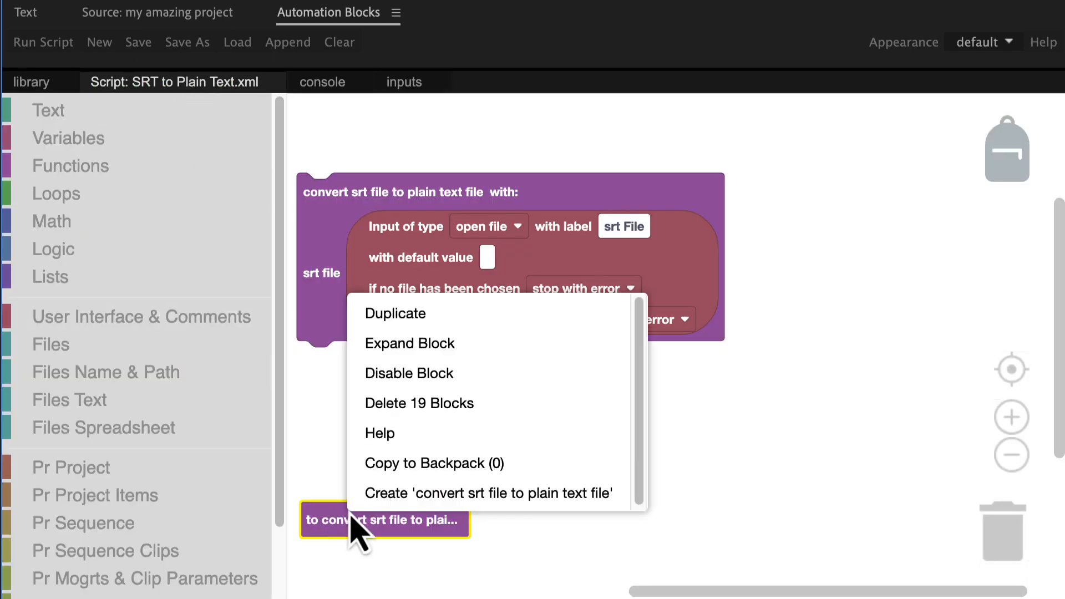
Expand the conversion function block and uncheck append line break.
left_click(410, 343)
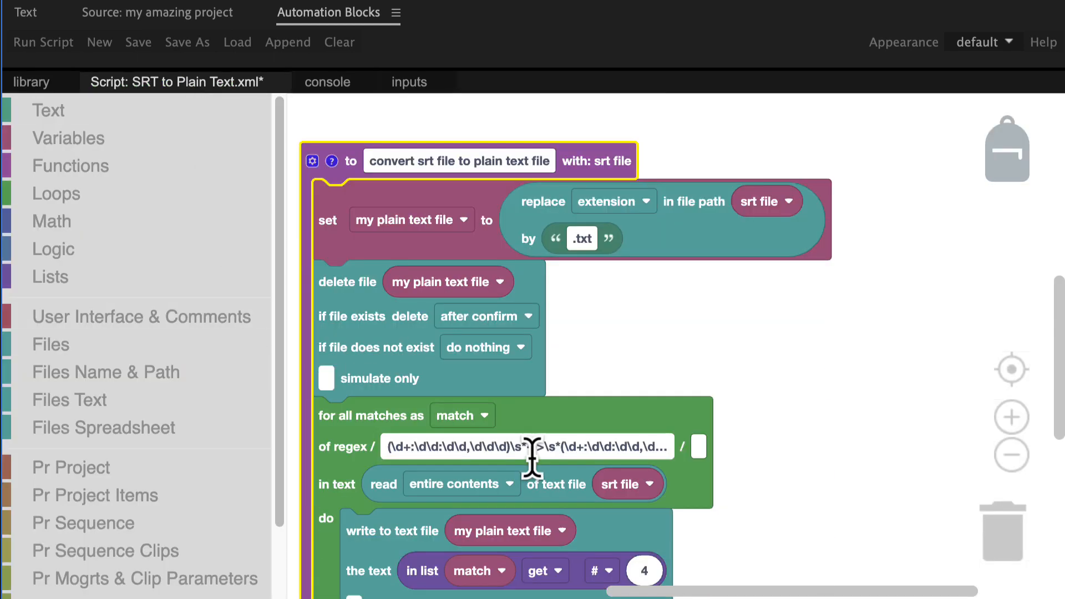
scroll("down", 3)
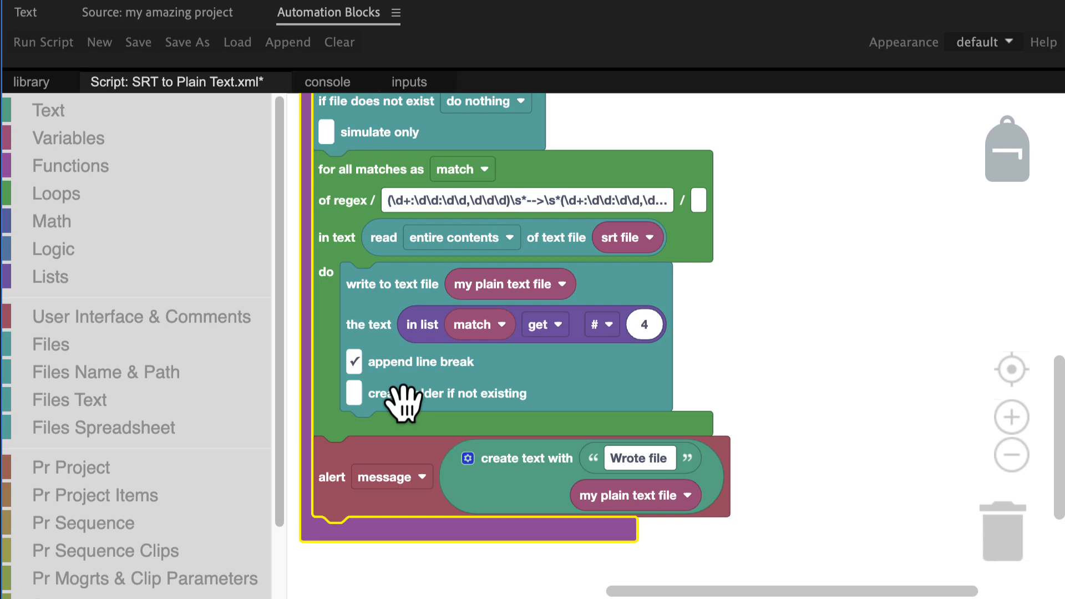
left_click(354, 361)
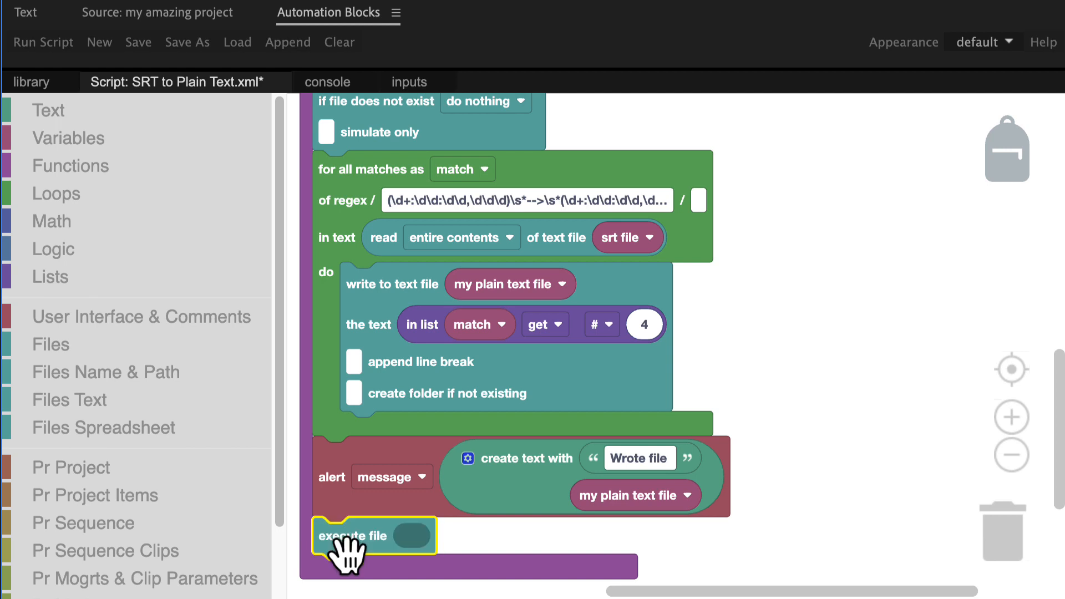
Add an execute file block after the alert and save the edited script.
right_click(635, 494)
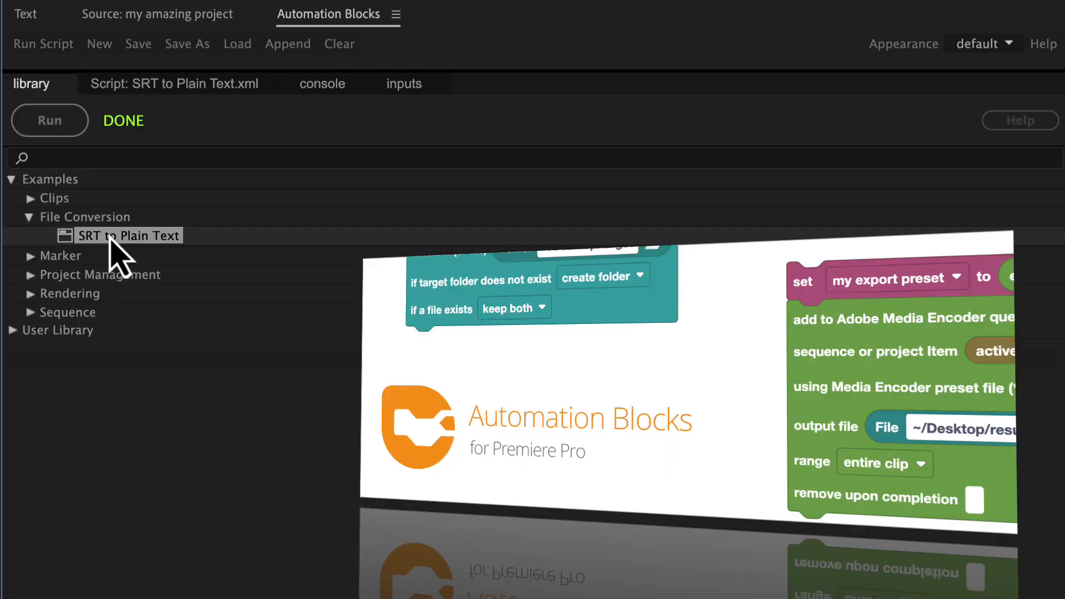
Expand Clips > Keyframes with its Add Motion, In and Out and Remove example tools.
left_click(30, 197)
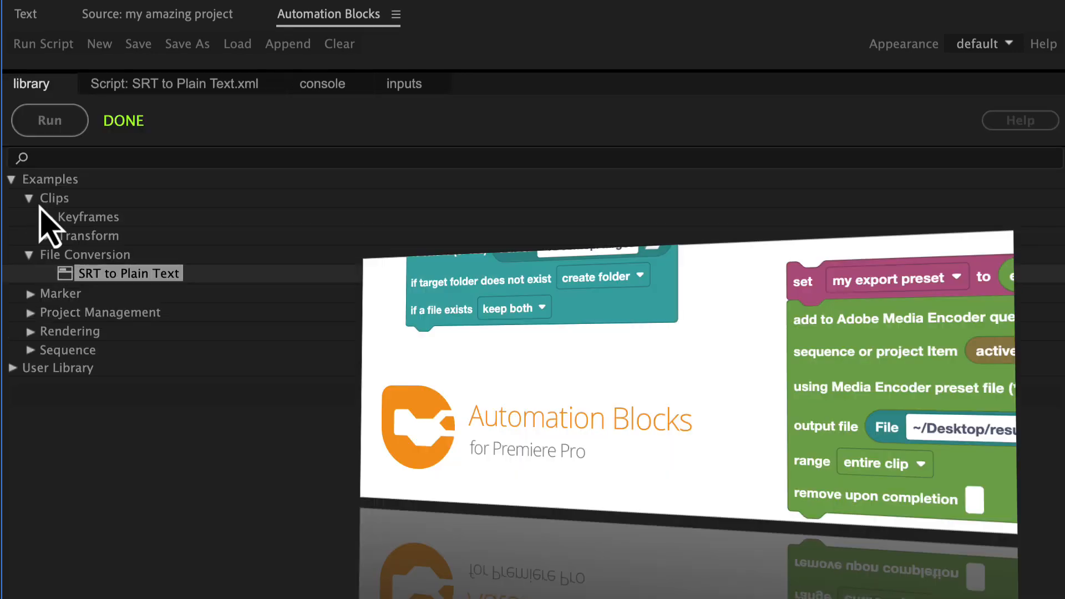
left_click(29, 216)
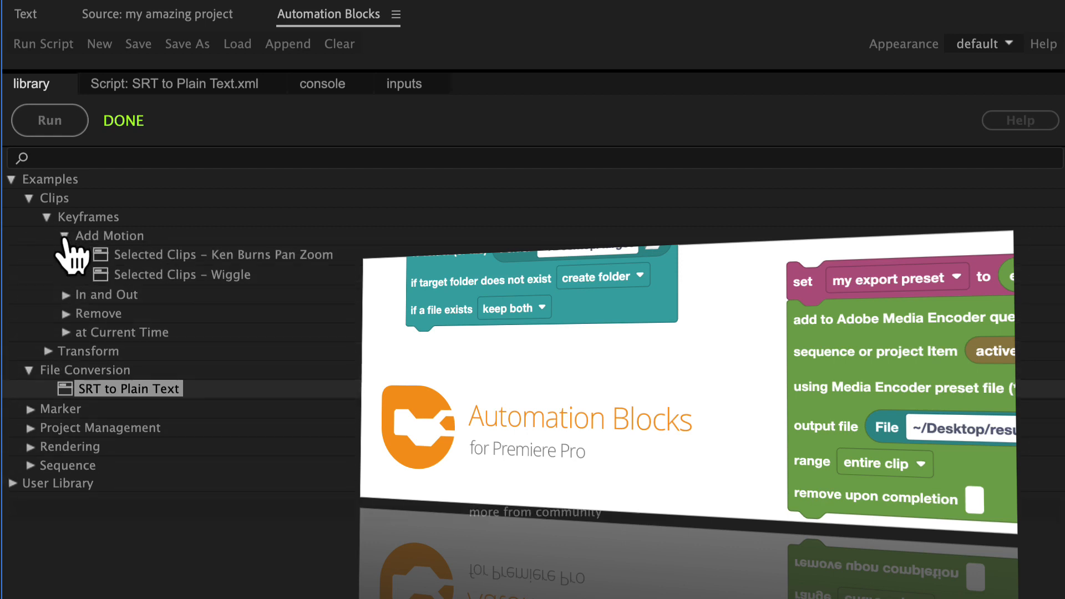
left_click(66, 294)
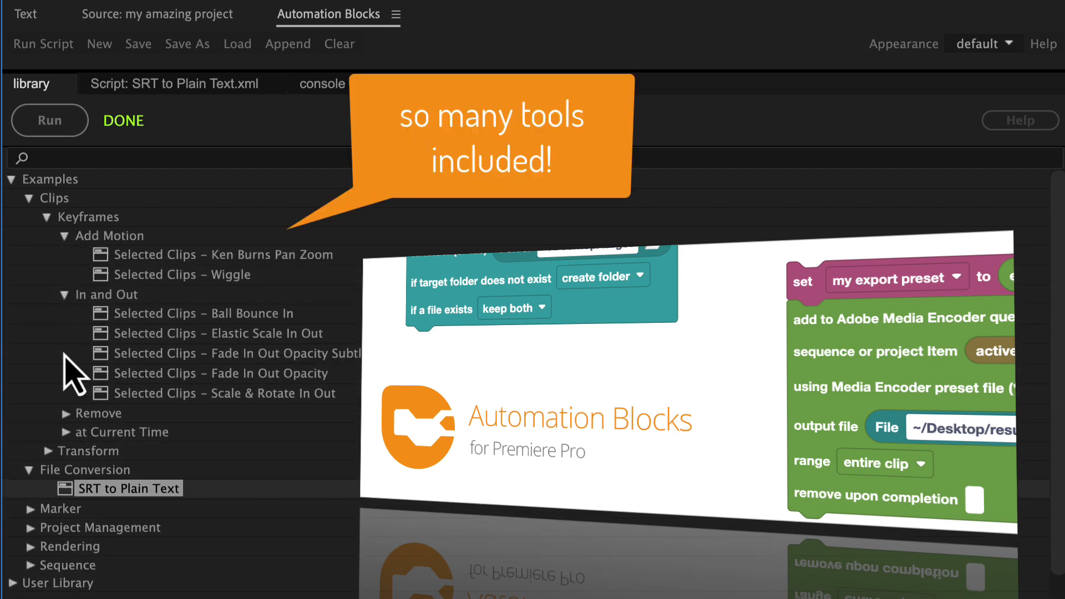
left_click(64, 412)
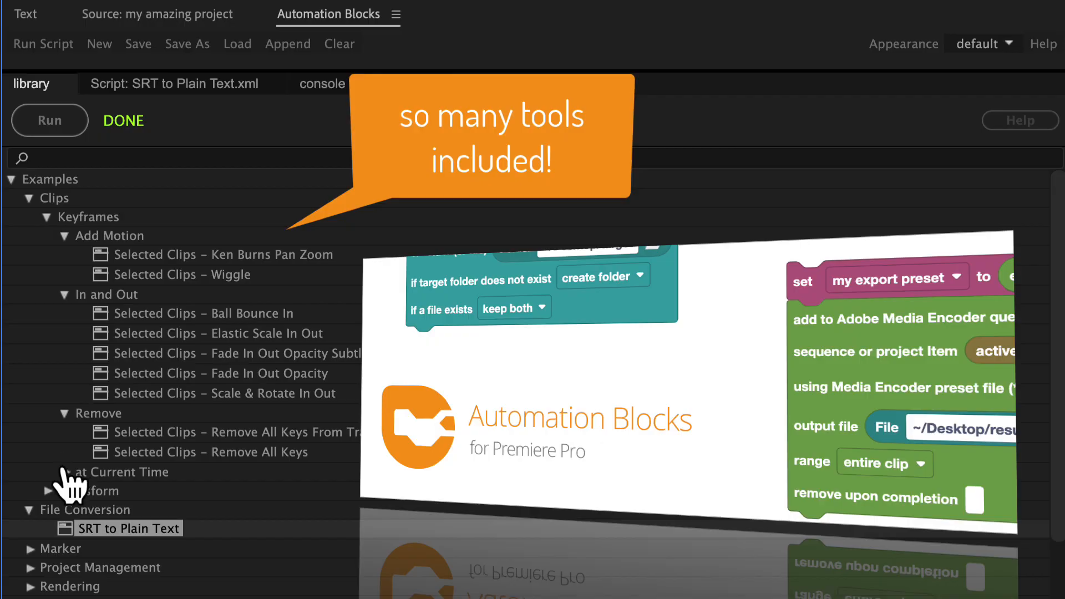